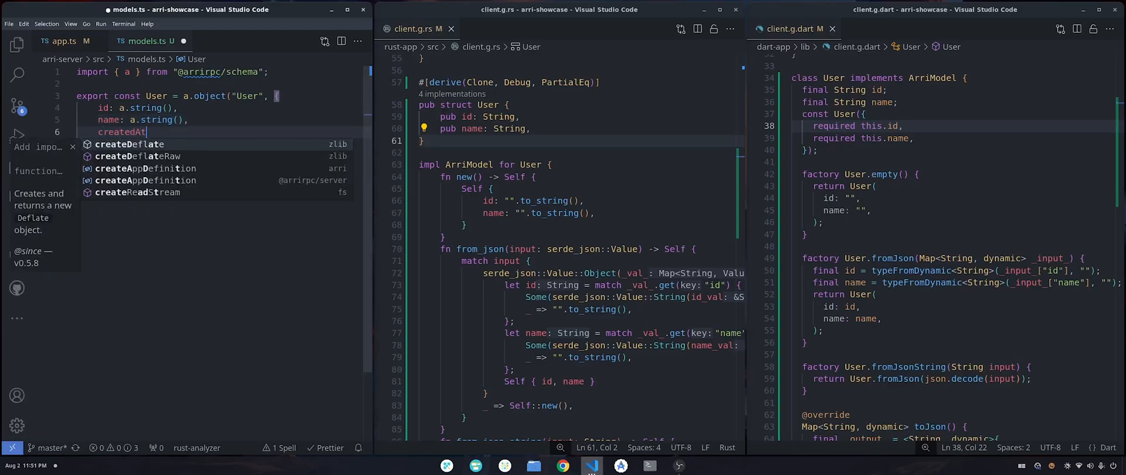
Step: Add createdAt timestamp, numFollowers, isAdmin boolean, role STANDARD and photoUrl fields to User
text(: a.timestamp(),)
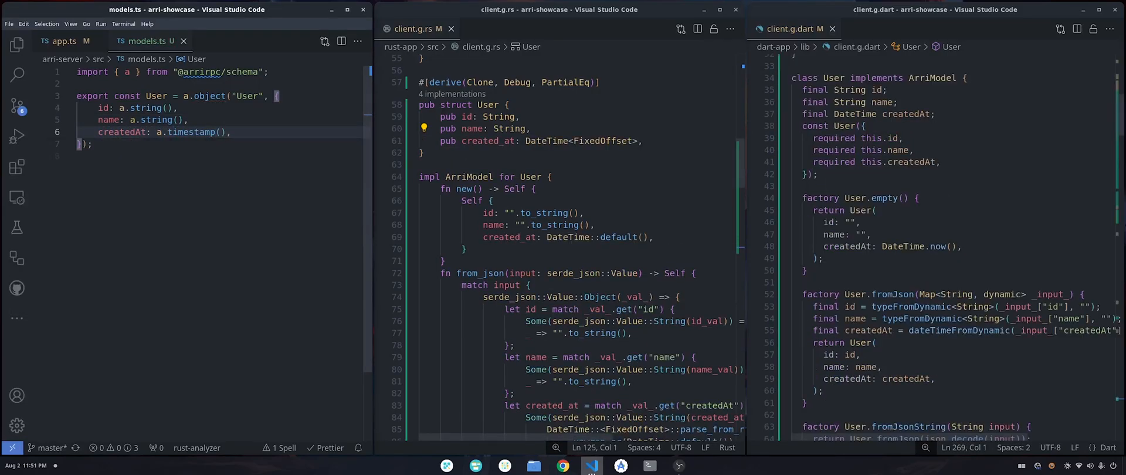
text(num)
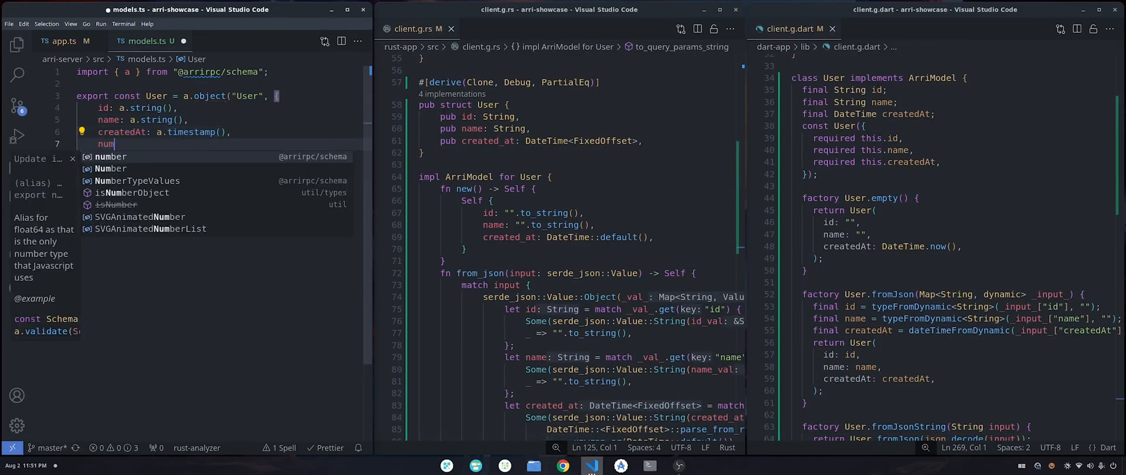
text(Followers: a.uint64(),)
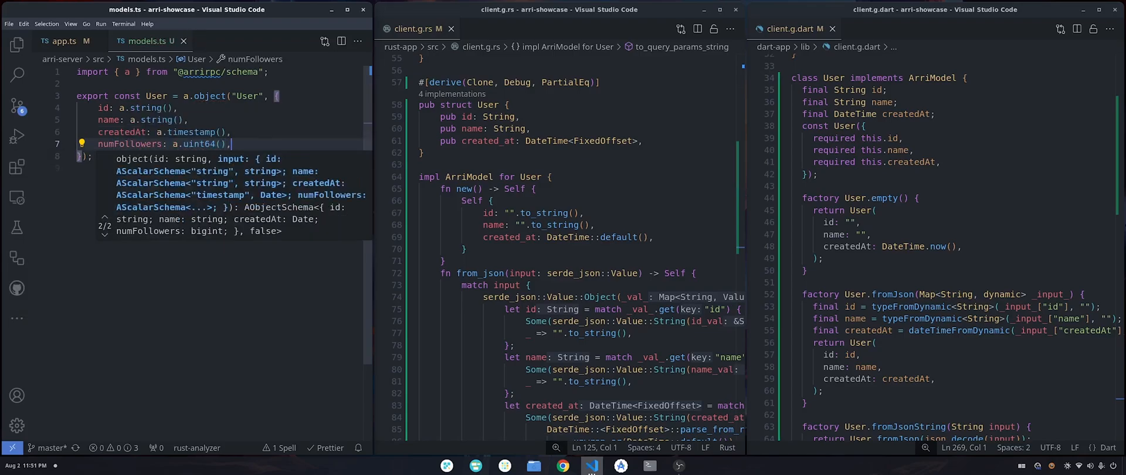
text(isAdmin: a)
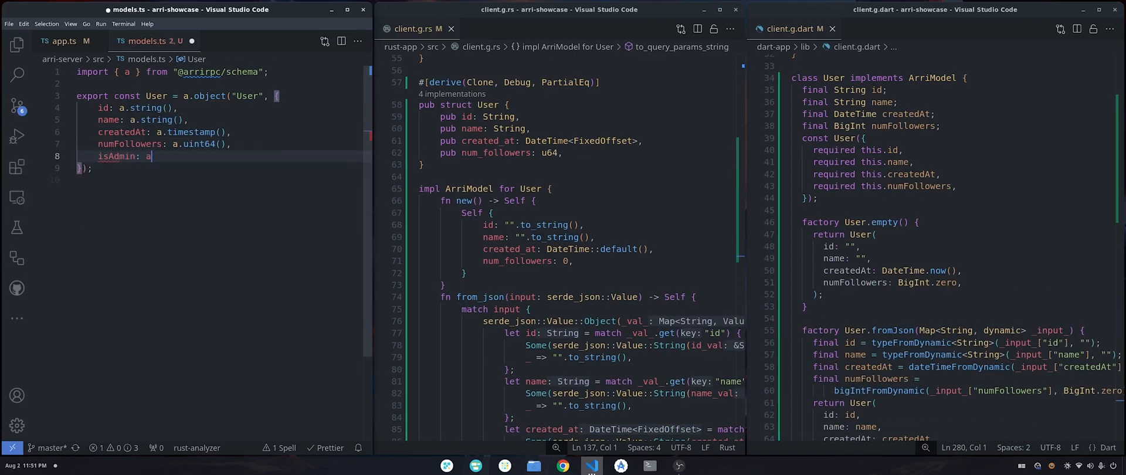
text(.boolean(),)
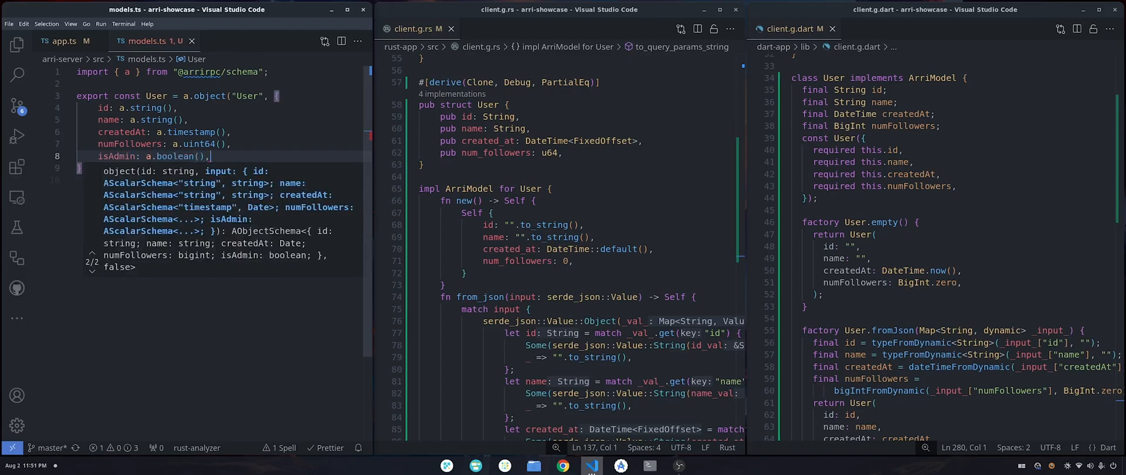
text(role: a.enumerator([")
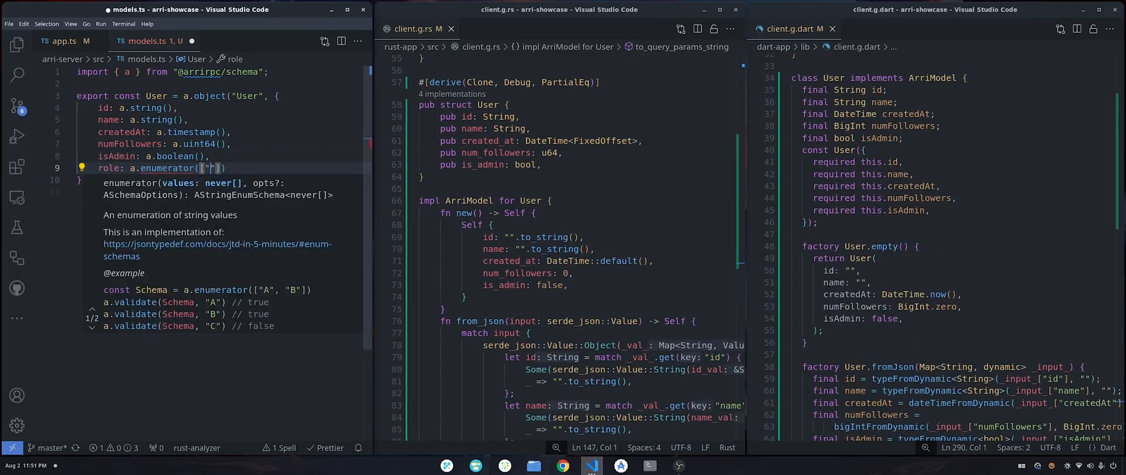
text(STANDARD", "ADMIN)
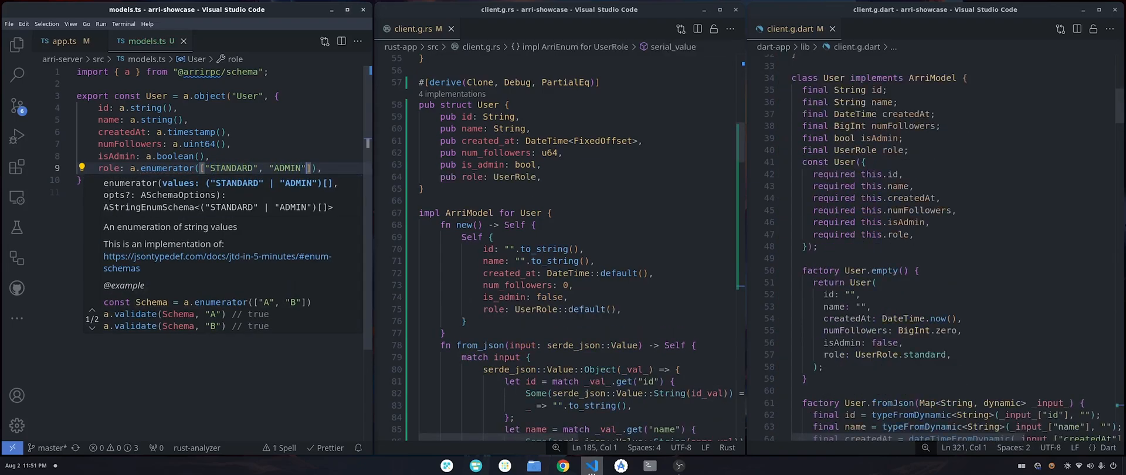
text(pho)
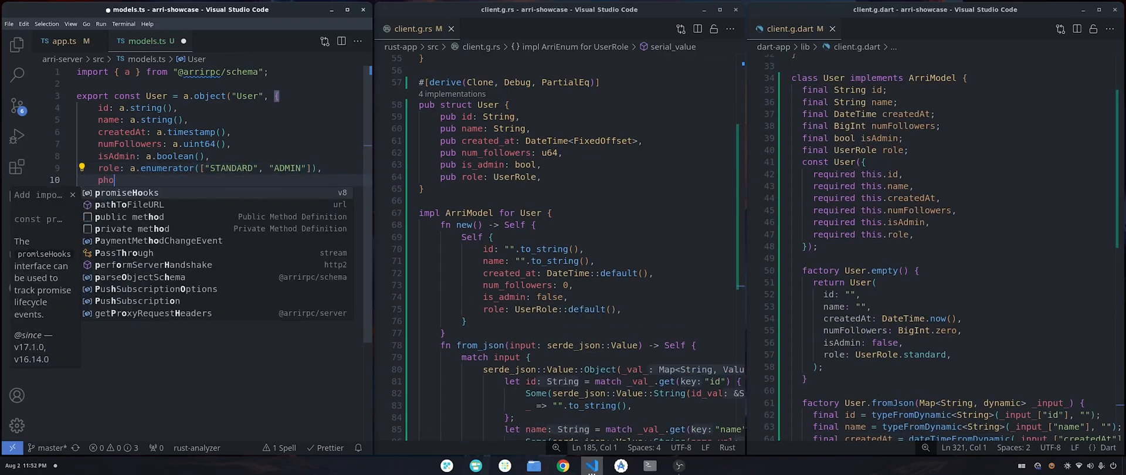
text(toUrl: a.nul)
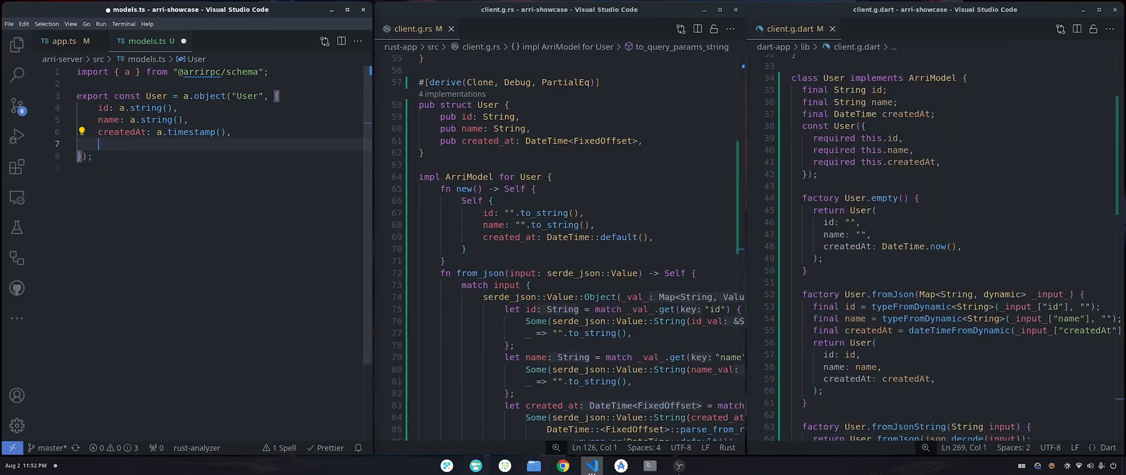
text(preferences)
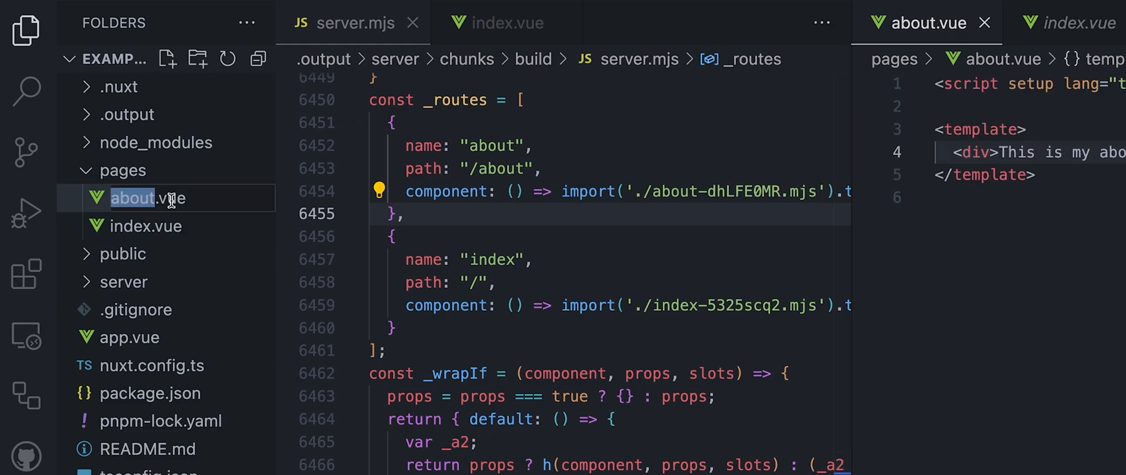
Step: Rename pages/about.vue to hello-world
text(hello-world)
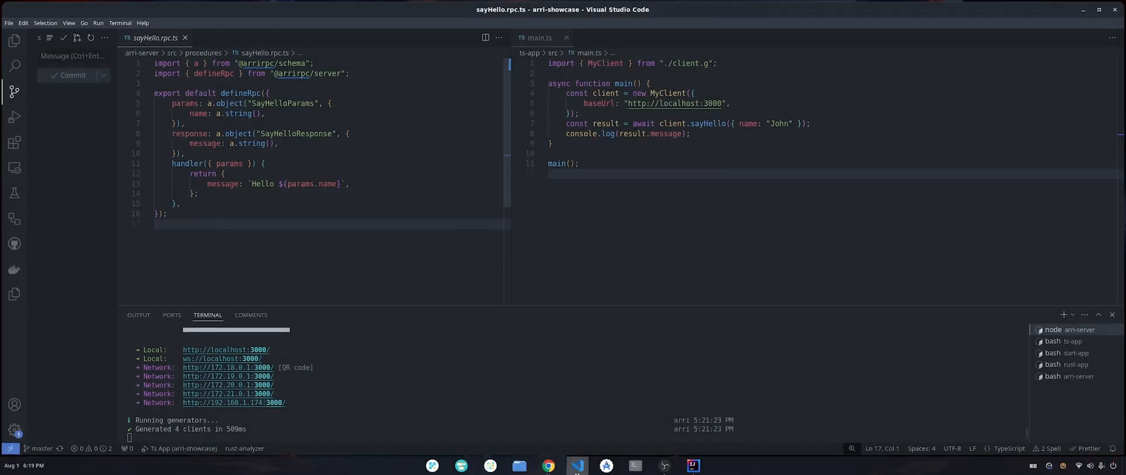
Step: Run the TypeScript client app and select its 'Hello John' output
key(Ctrl+a)
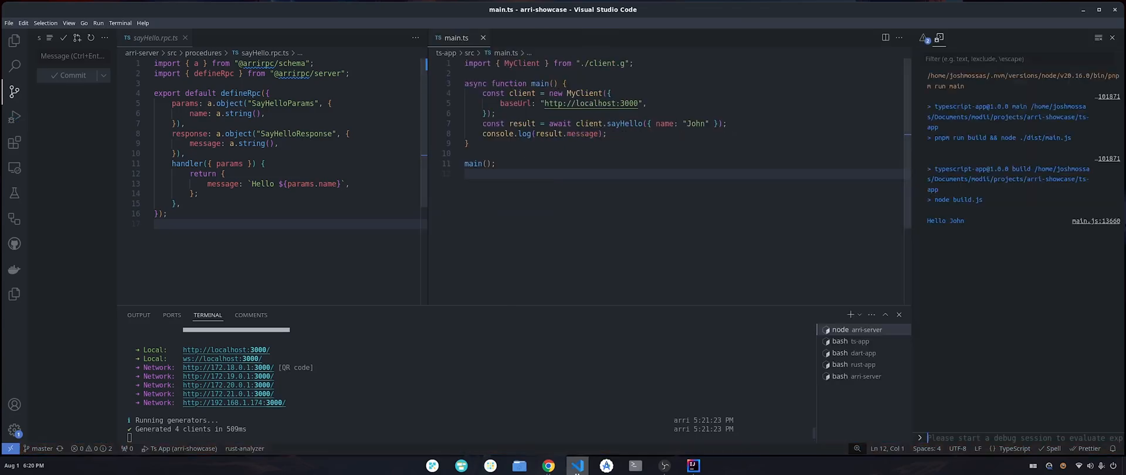
double_click(945, 221)
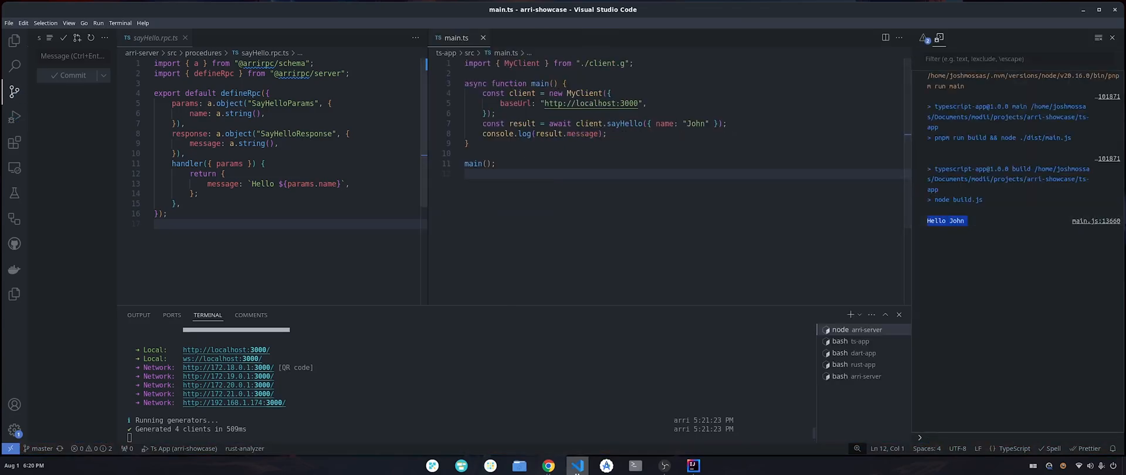
click(179, 204)
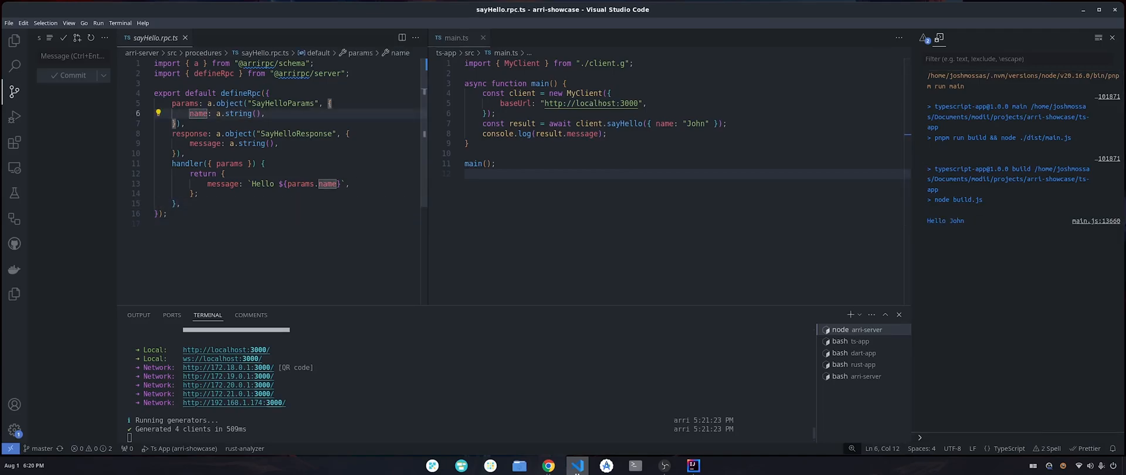
Step: Rename name to firstName, add lastName to the greeting template and the main.ts call
text(firstN)
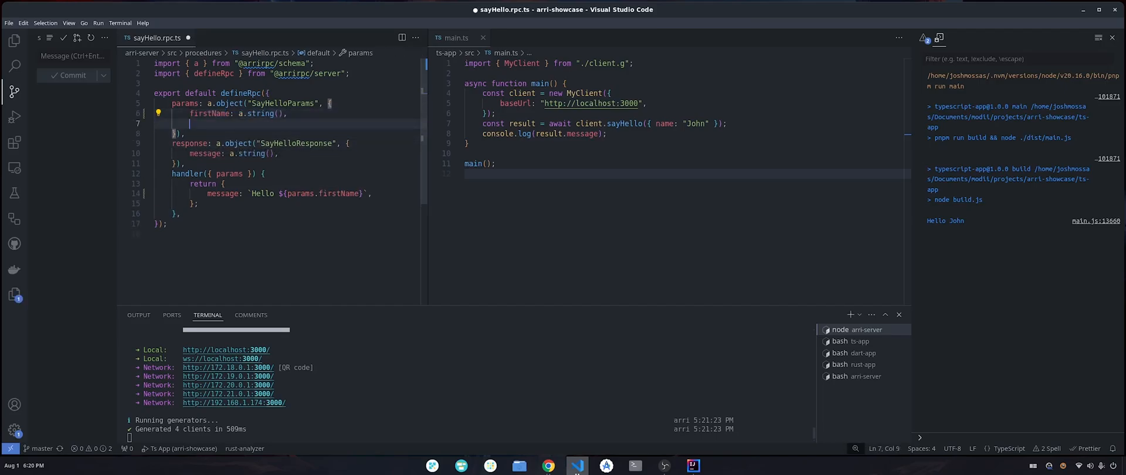
text(lastName: a.string(),)
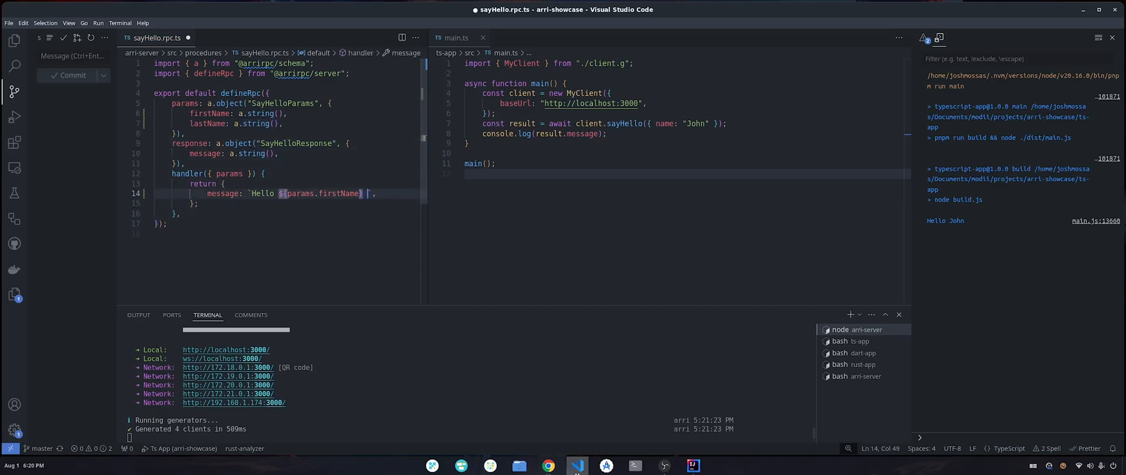
text(${params.lastName)
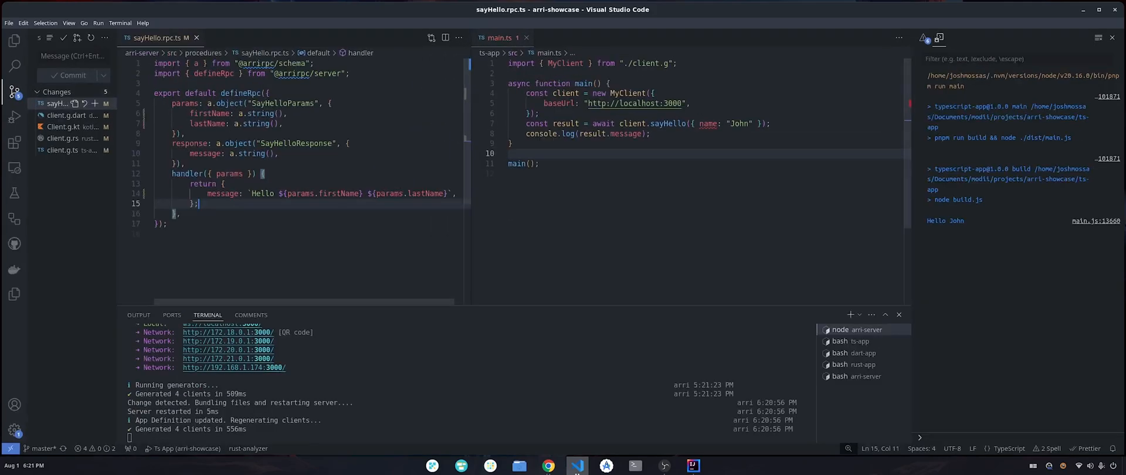
mouse_move(707, 123)
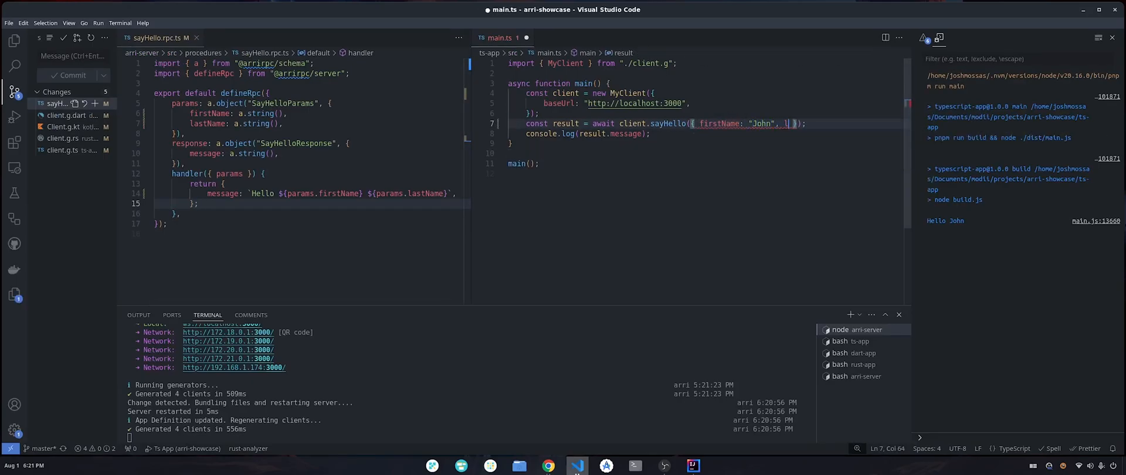
text(lastName: ")
text(d)
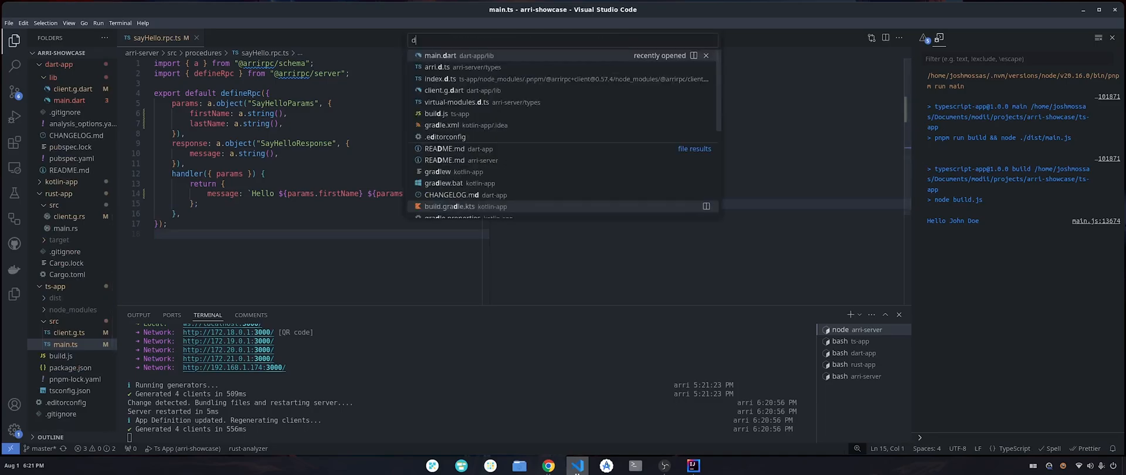
Step: Run dart-app/lib/main.dart beside sayHello so it prints 'Hello John Doe'
click(443, 56)
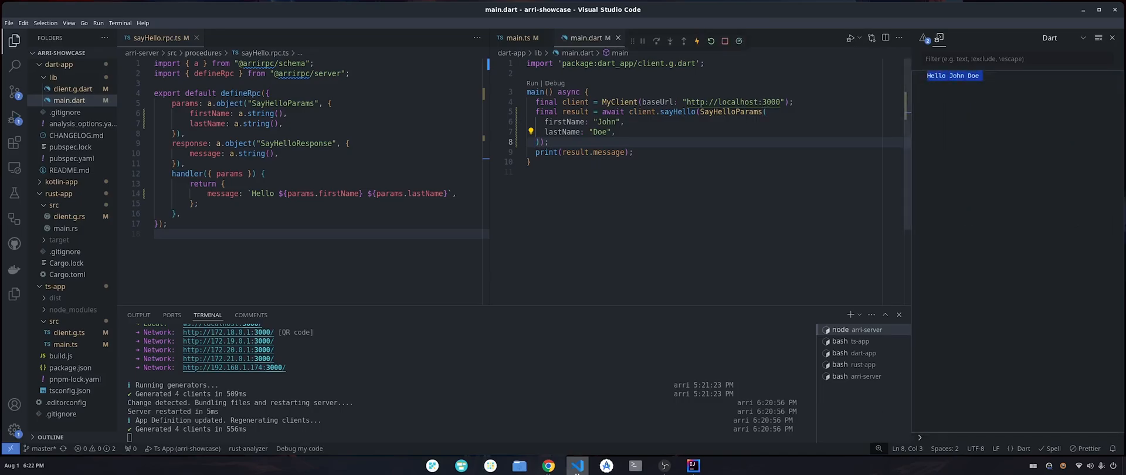
key(Ctrl+p)
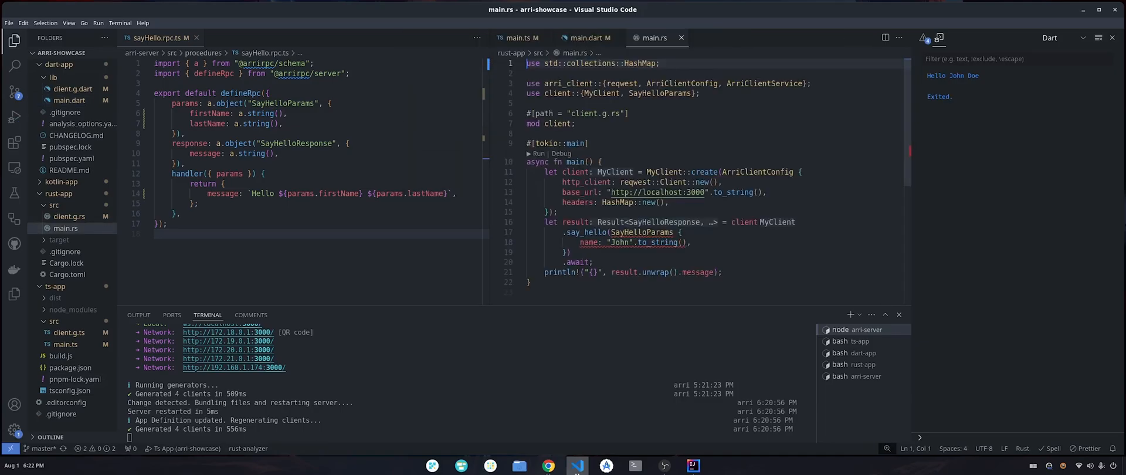
mouse_move(658, 242)
text(first_)
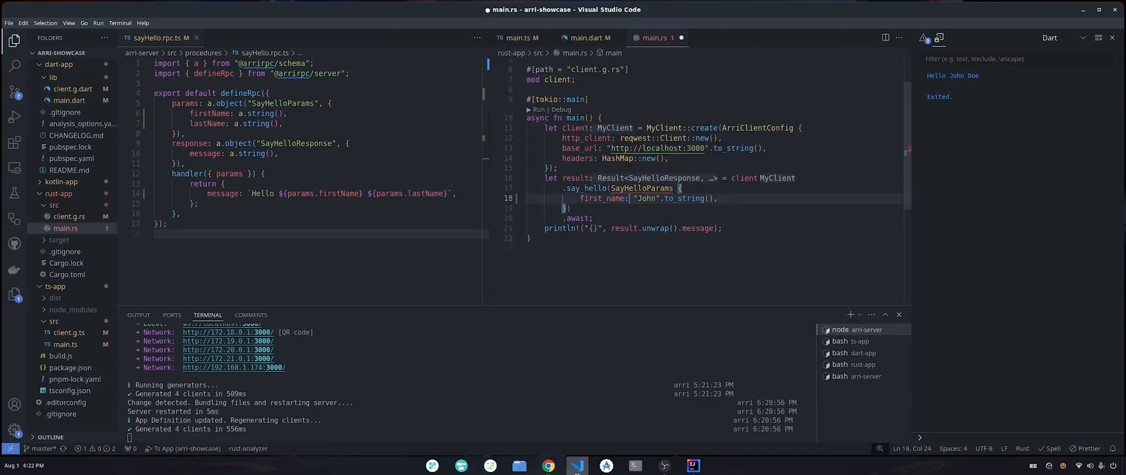
Step: Add last_name: "Doe".to_string() to the Rust client's SayHelloParams
text(last_name:)
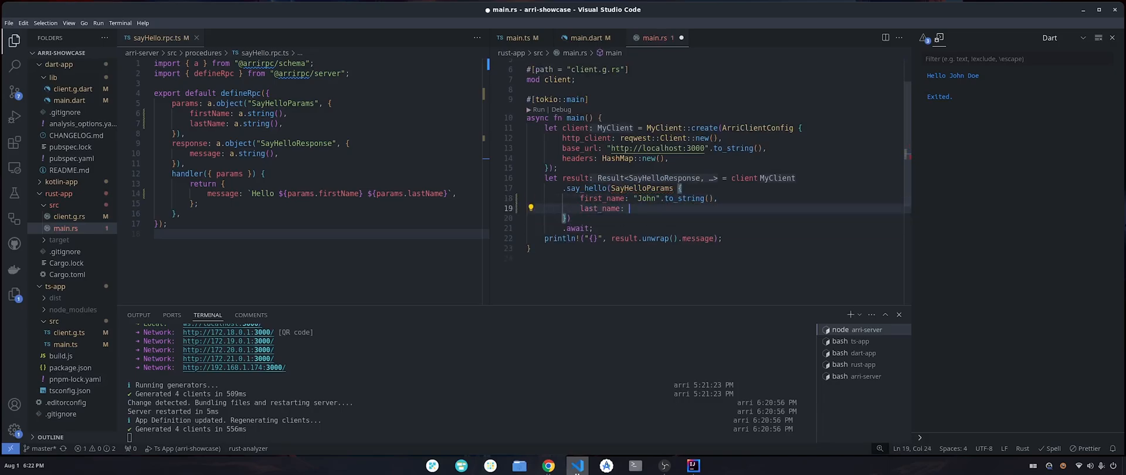
text("Doe".to_string(),)
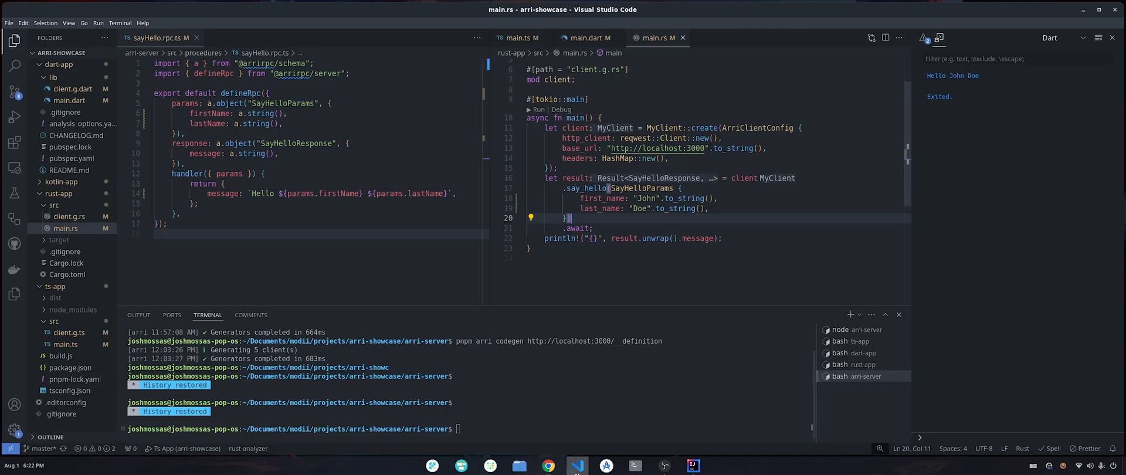
Step: In IntelliJ's Main.kt, type ', las' after firstName = "John" in SayHelloParams
click(692, 464)
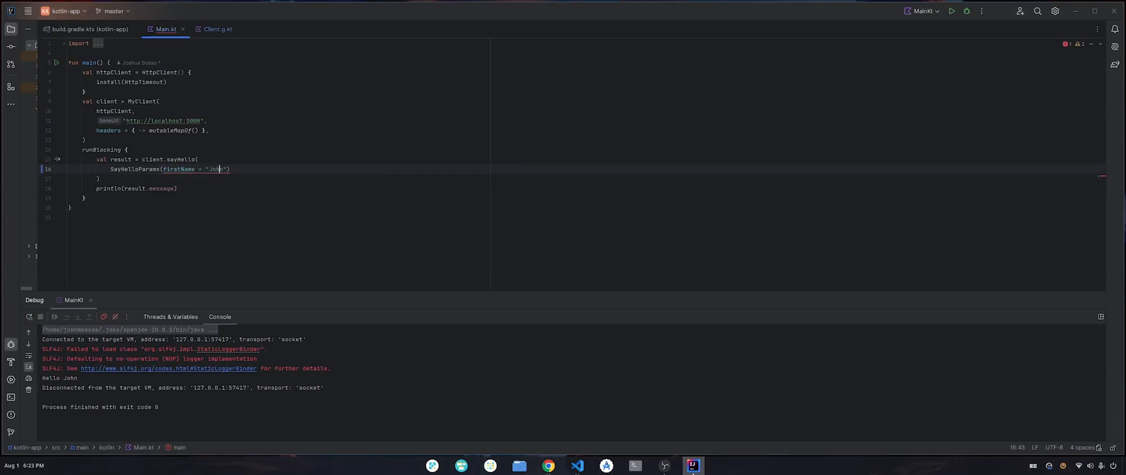
text(, las)
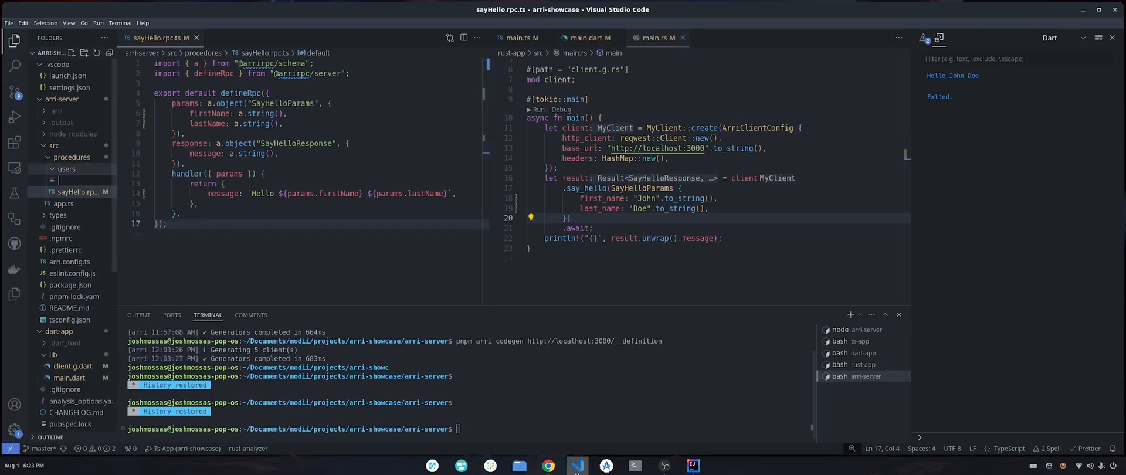
Step: Write sayGoodbye.rpc.ts with no params returning 'Goodbye', checking app.ts for reference
text(say)
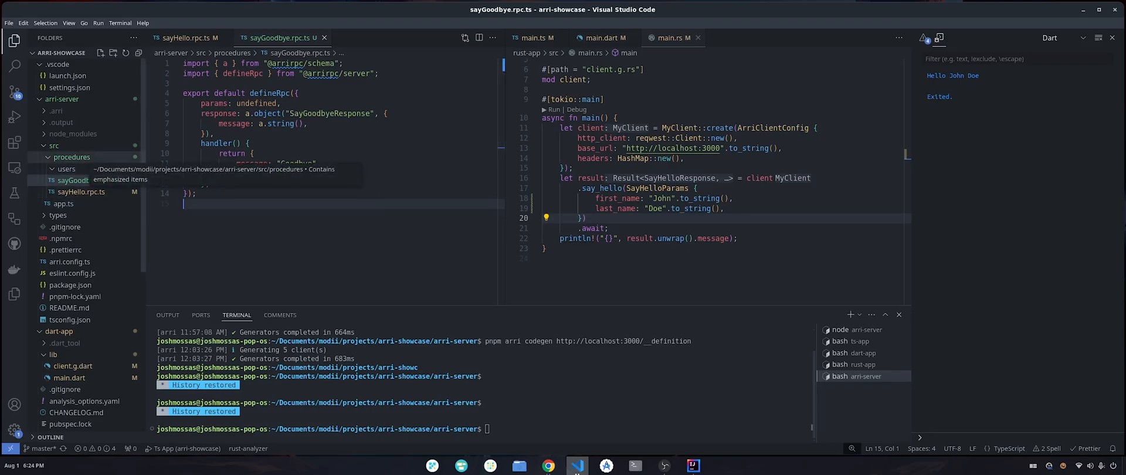
click(63, 204)
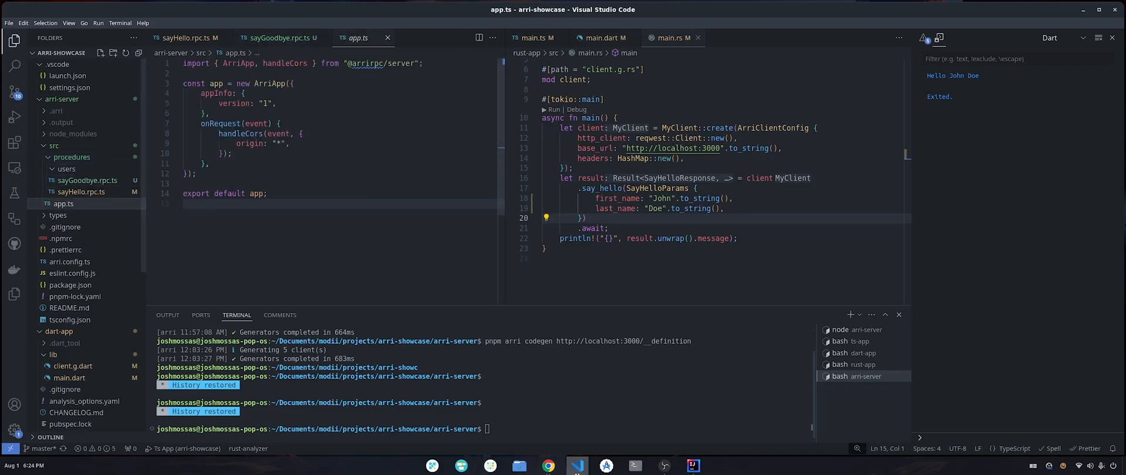
text(app)
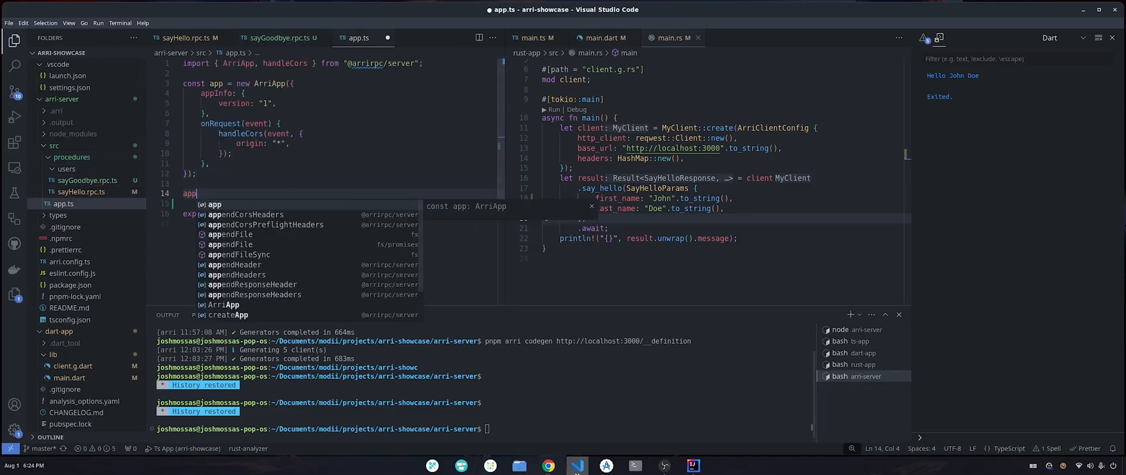
text(.rpc(")
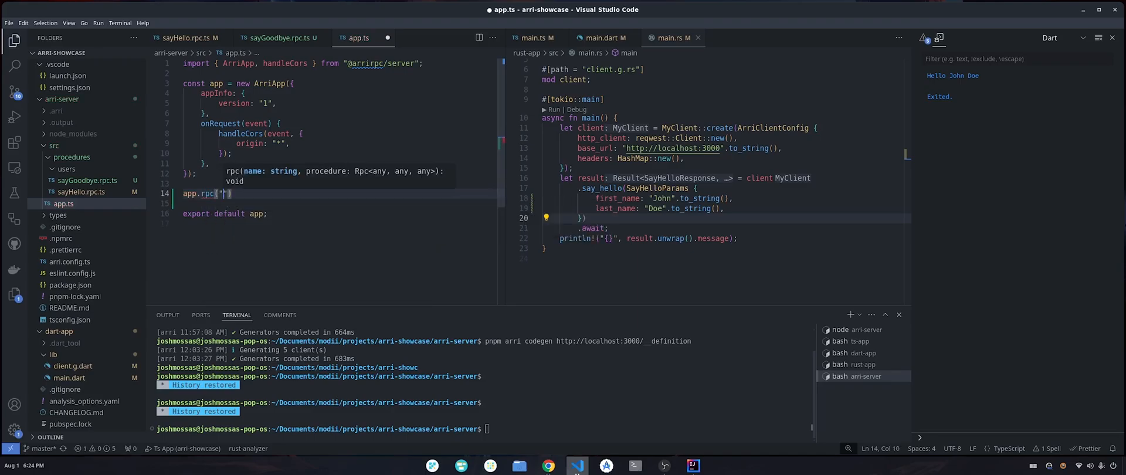
text(SayHello)
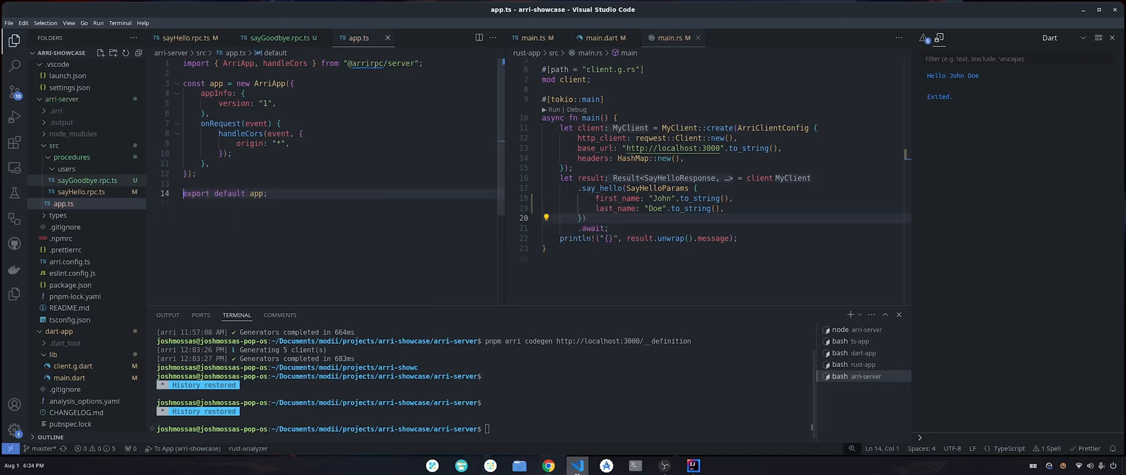
click(279, 38)
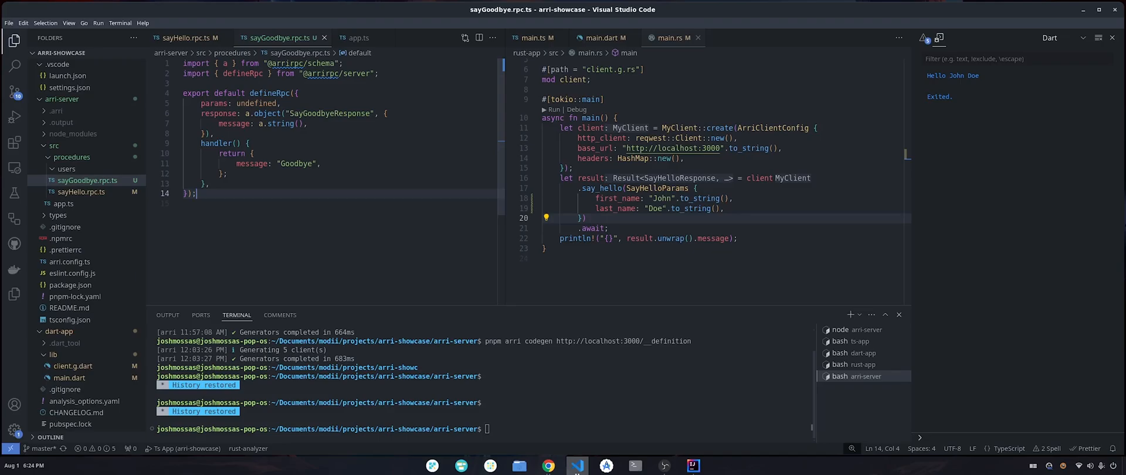
Step: Add a say_goodbye call printing goodbye_result's message to main.rs and run cargo run
key(ctrl+a)
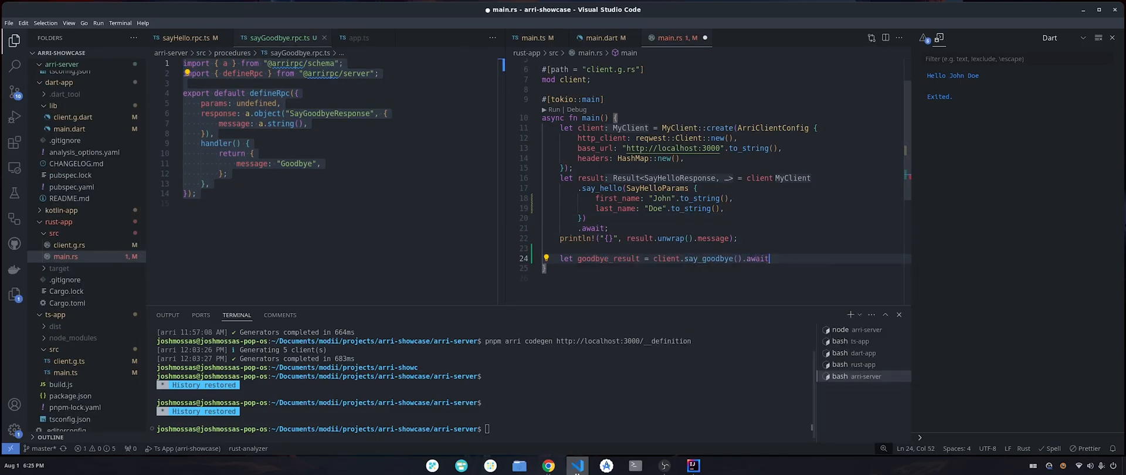
text(println!("{}", goodbye_result.unwrap().message);)
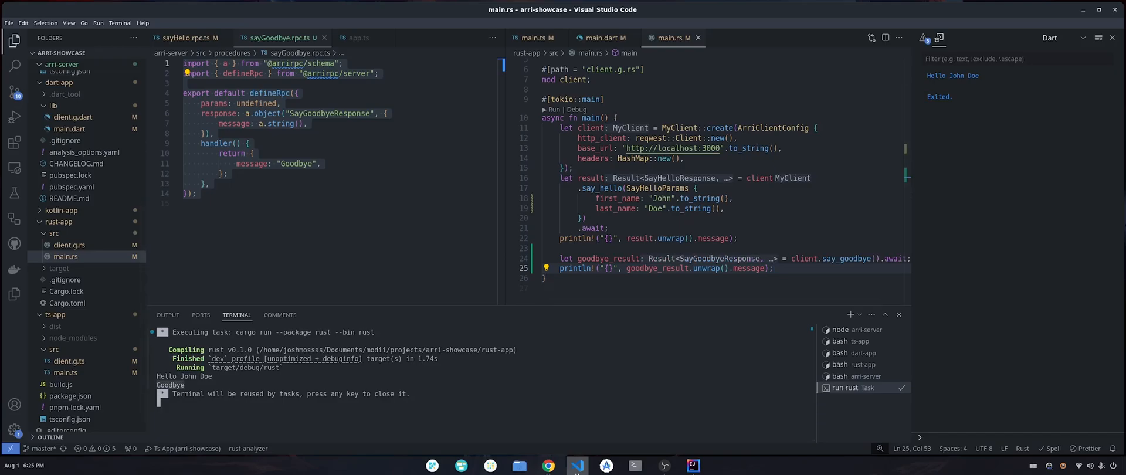
click(849, 376)
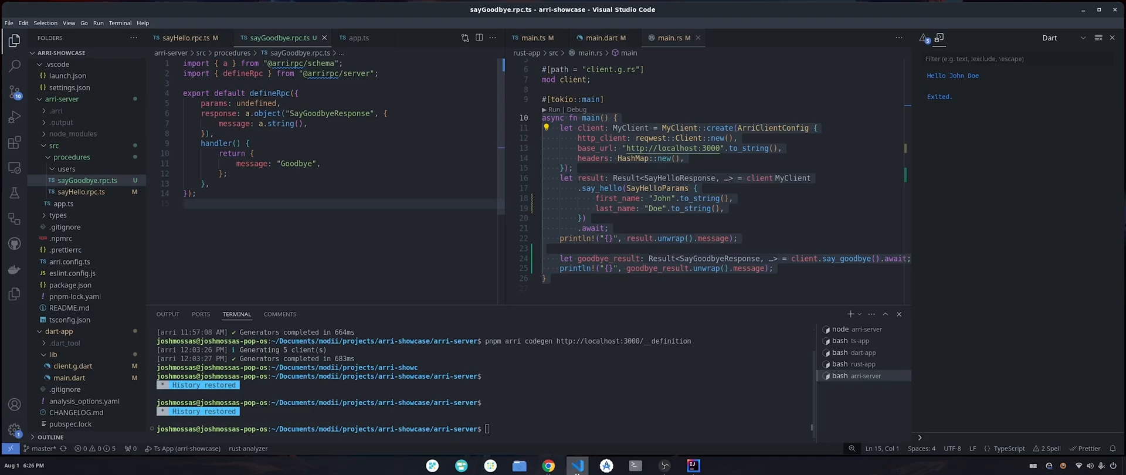
Step: In Chrome, load localhost:3000/__definition to view the sayGoodbye and sayHello schema
click(841, 329)
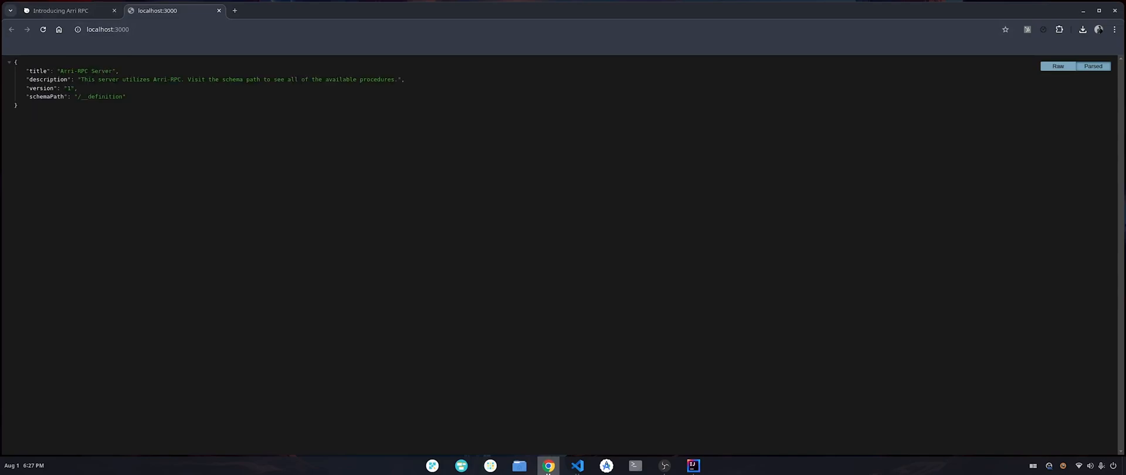
click(103, 96)
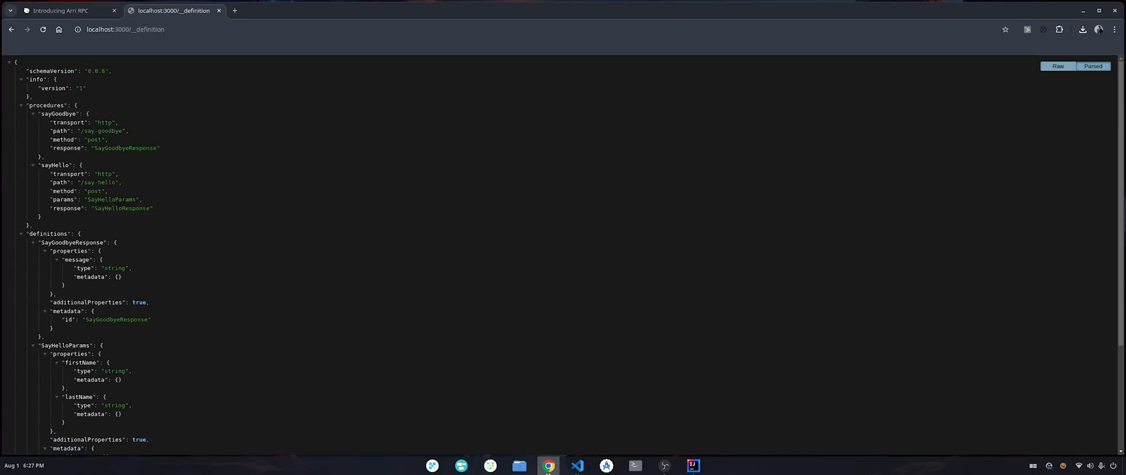
double_click(59, 113)
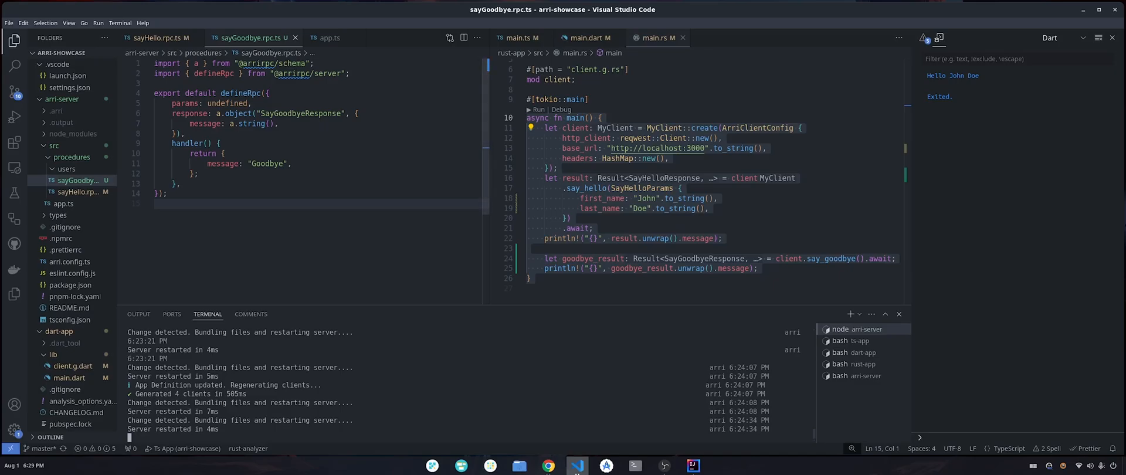
Step: Write the client.say_goodbye().await call in main.rs and print the returned message
text(a.)
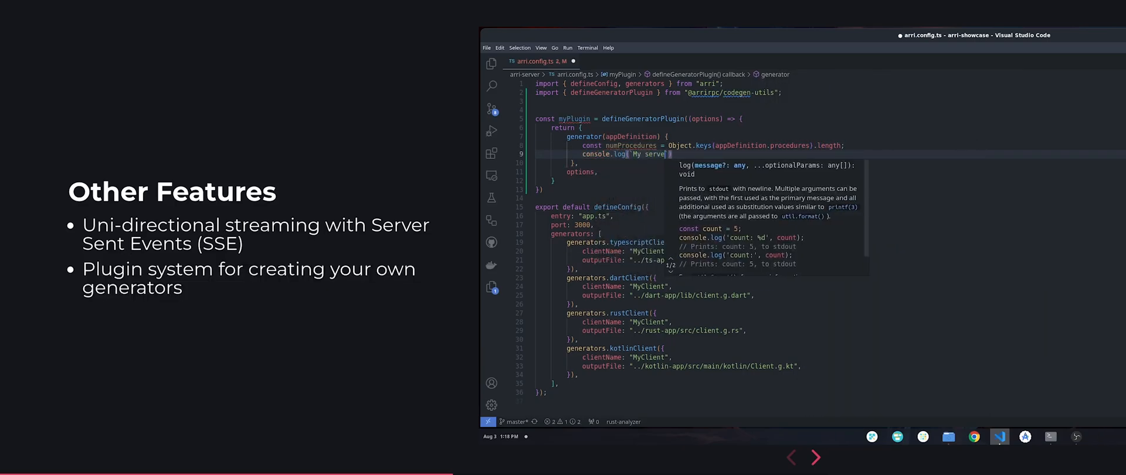
Step: Show the Other Features slide on SSE streaming and generator plugins, then move on
text(has ${numProcedures} procedure(s)!)
text(myPlugin({}),)
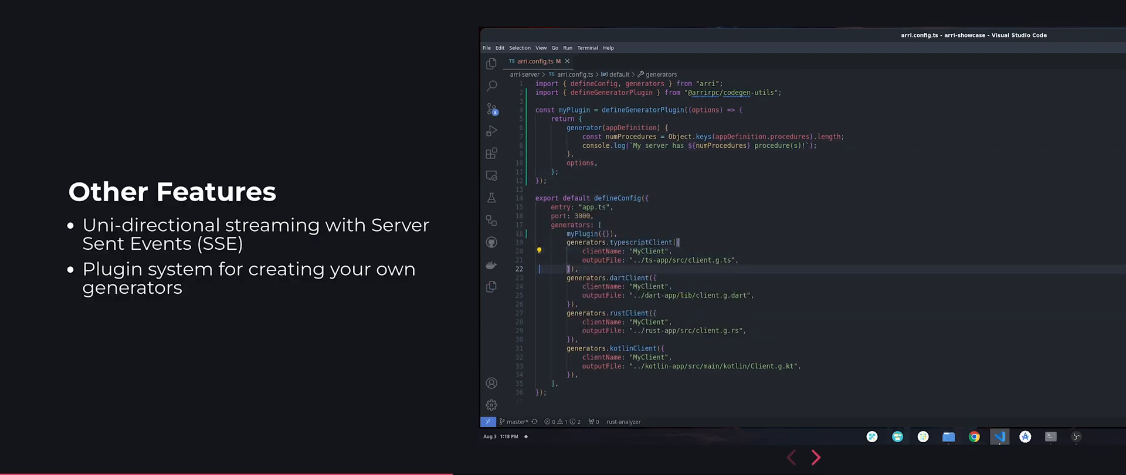
click(819, 457)
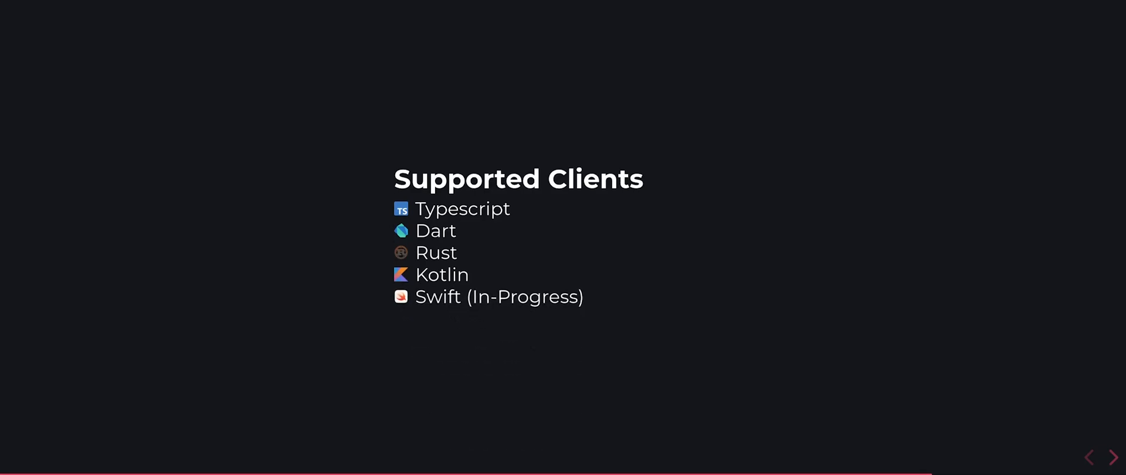
Step: Show the Supported Clients slide: Typescript, Dart, Rust, Kotlin, with Swift in progress
click(1111, 456)
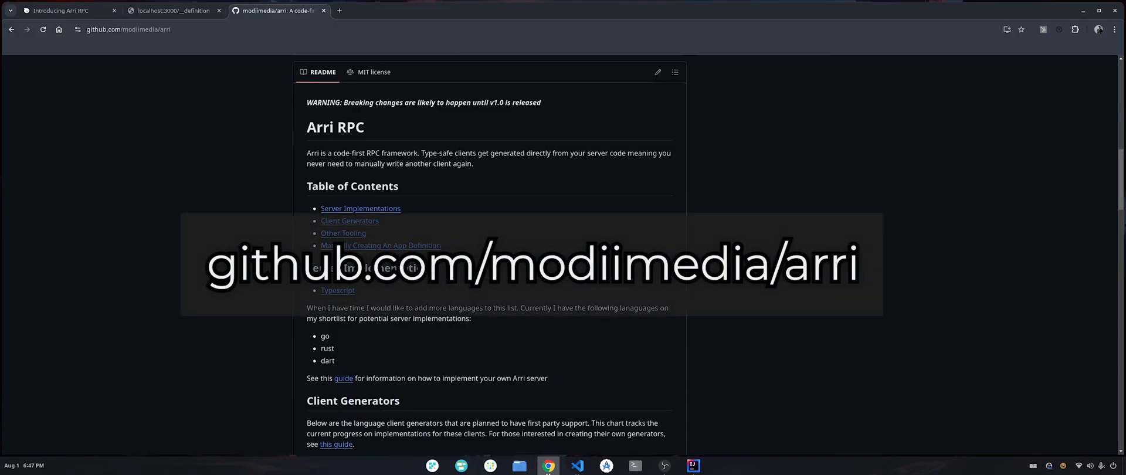
Step: Read through the 'Implementing an Arri Server Over HTTP' guide and return to the README
scroll(down, 3)
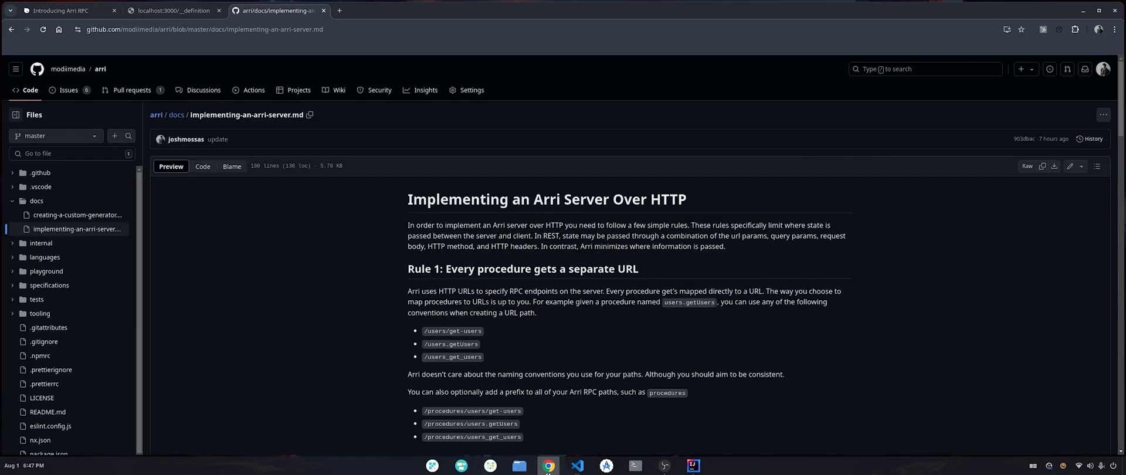
drag(407, 199, 639, 269)
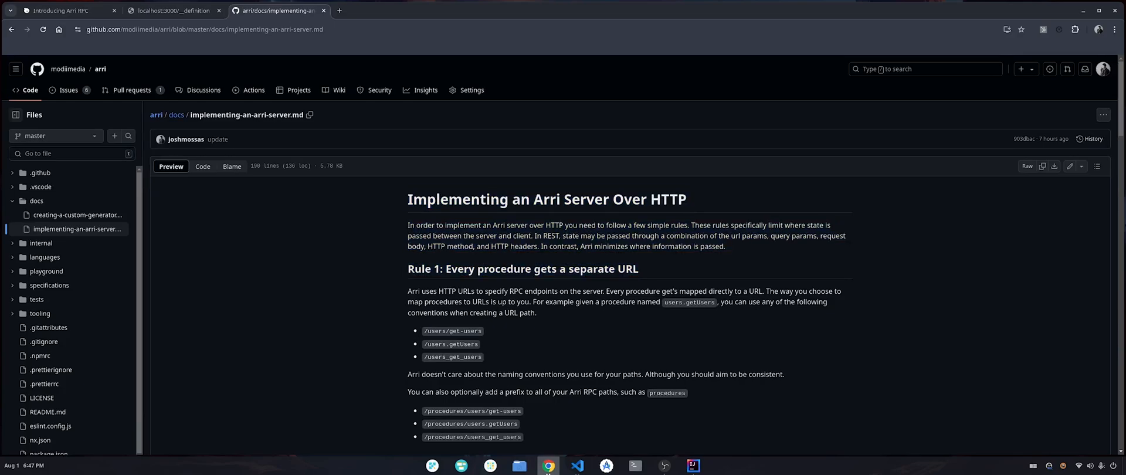
drag(407, 198, 475, 331)
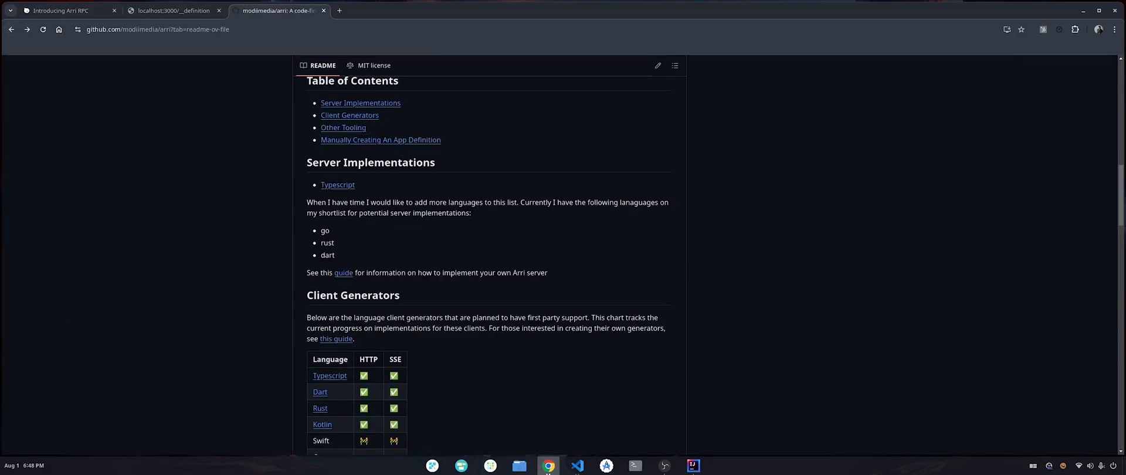
drag(321, 127, 325, 232)
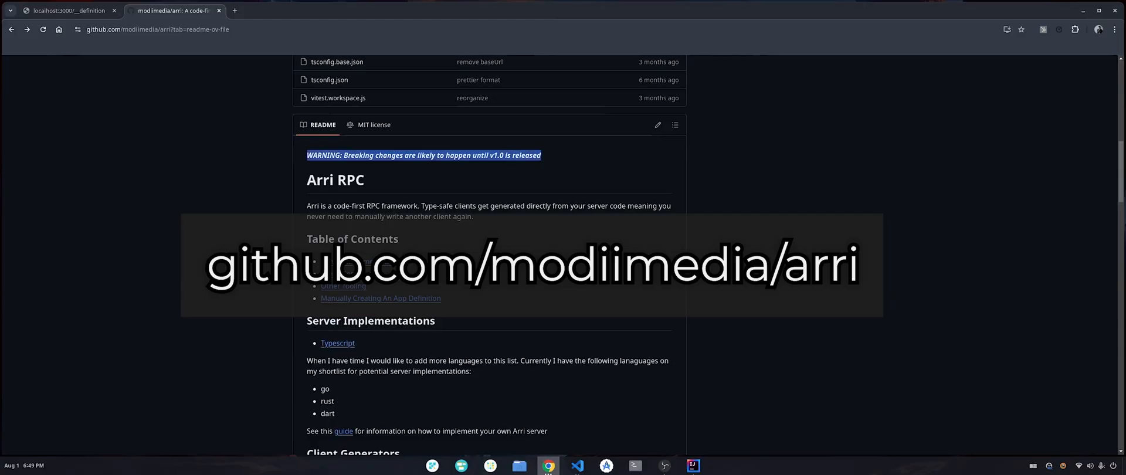
Step: View the TypeScript server README, go back to repo home, then open the ucarion profile
scroll(down, 3)
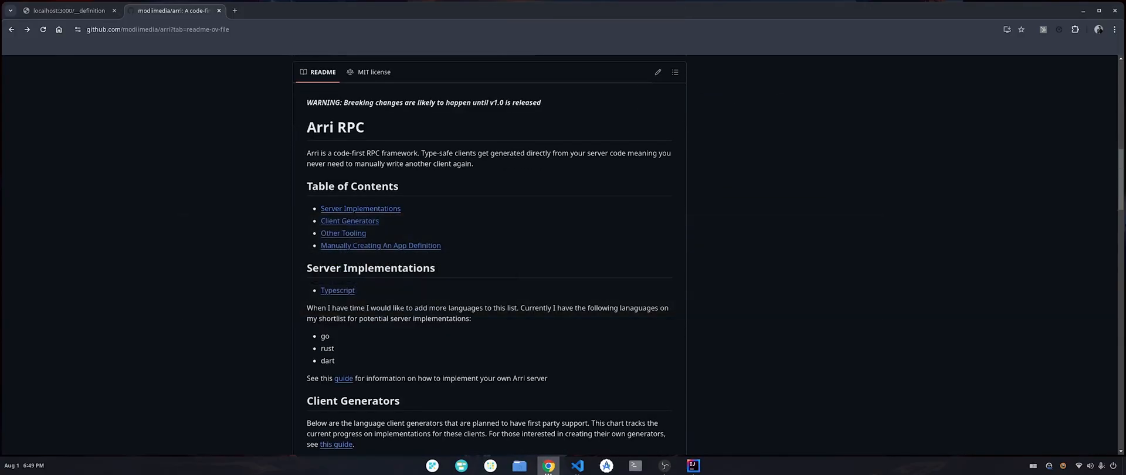
click(337, 290)
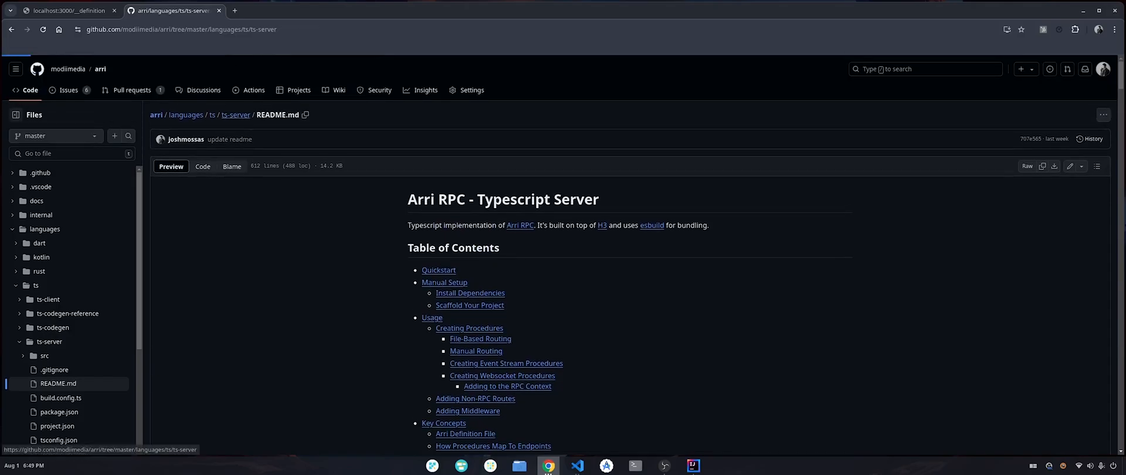
click(185, 114)
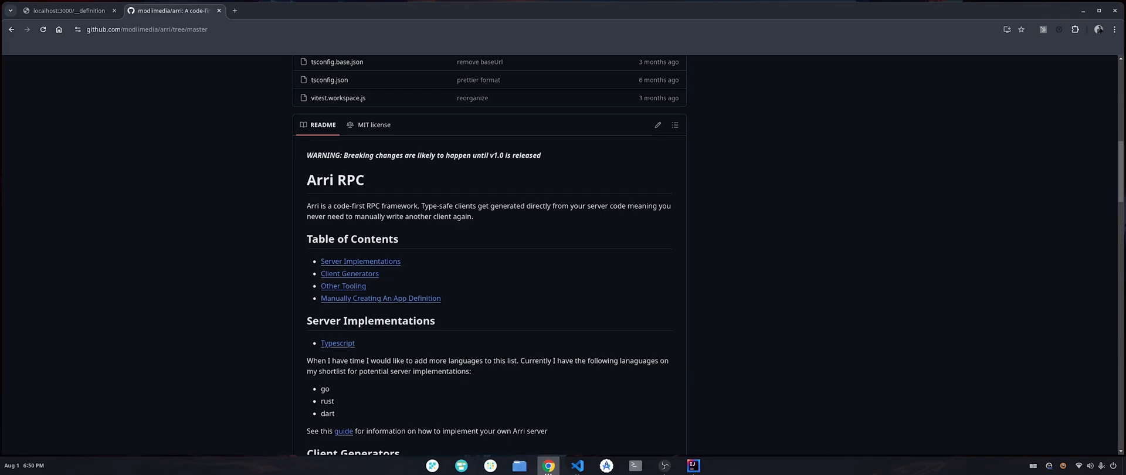
click(381, 298)
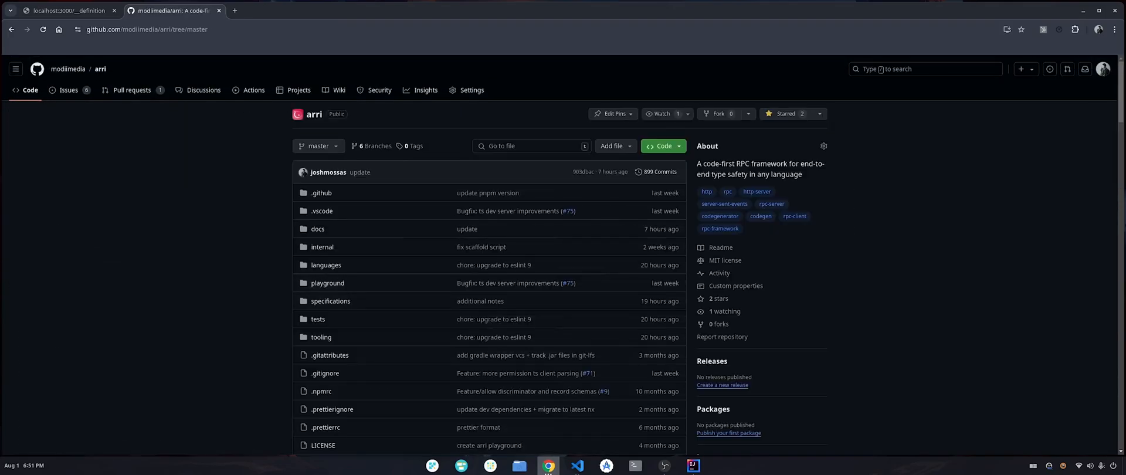
scroll(down, 3)
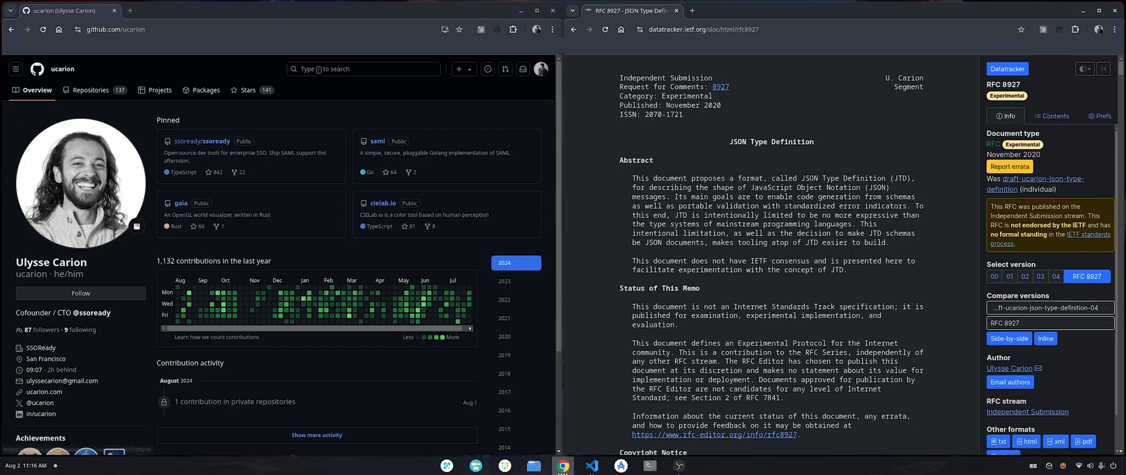
double_click(51, 262)
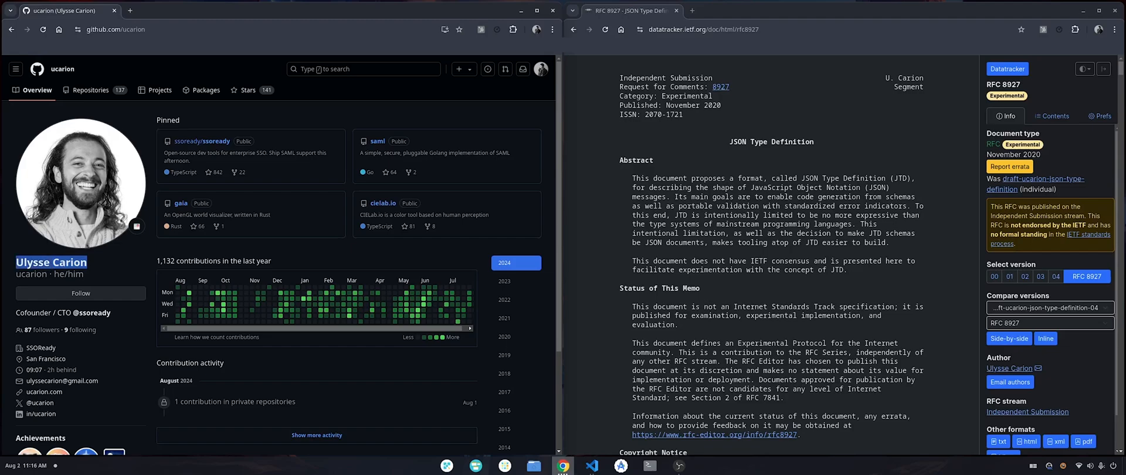
double_click(770, 141)
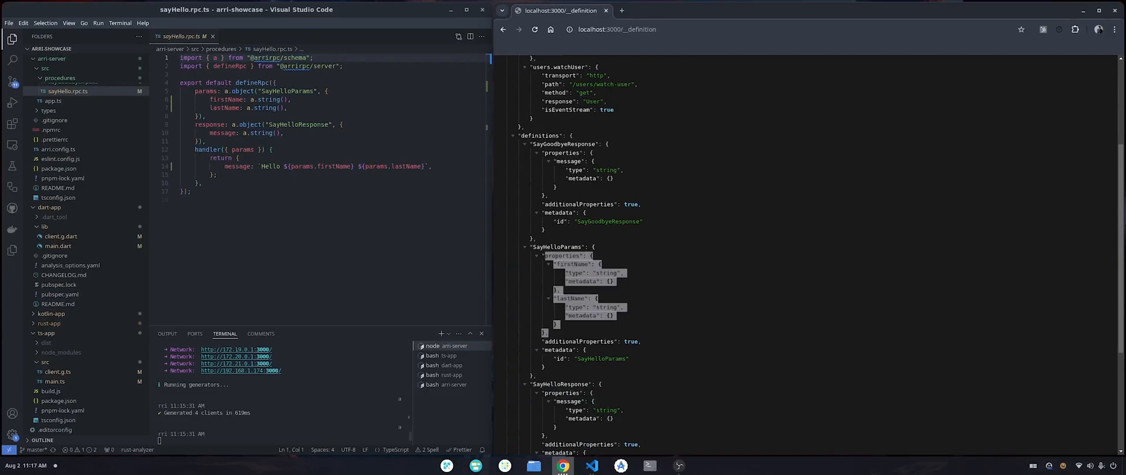
Step: Scroll the localhost:3000/__definition page down to the SayHelloParams schema
scroll(down, 3)
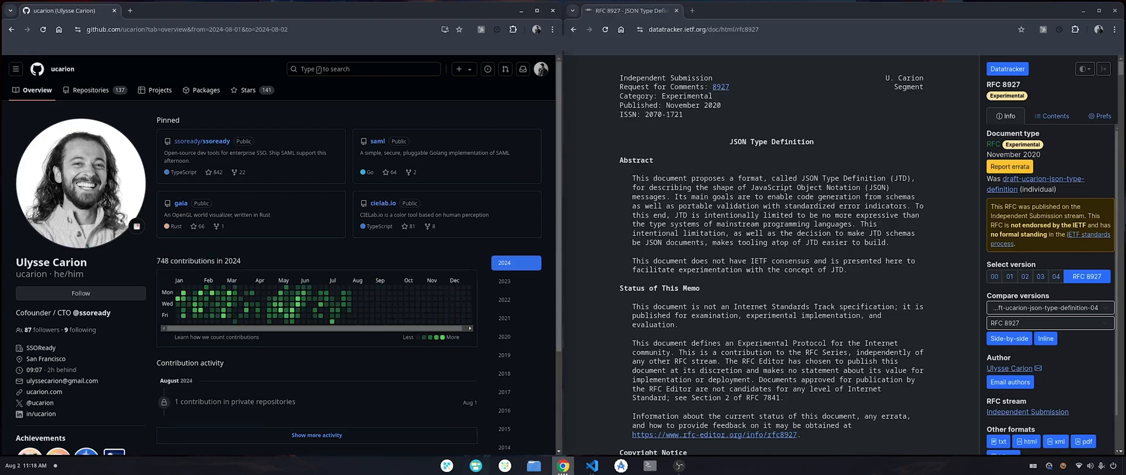
Step: Highlight the creator's name on the GitHub profile beside the RFC 8927 page
double_click(50, 262)
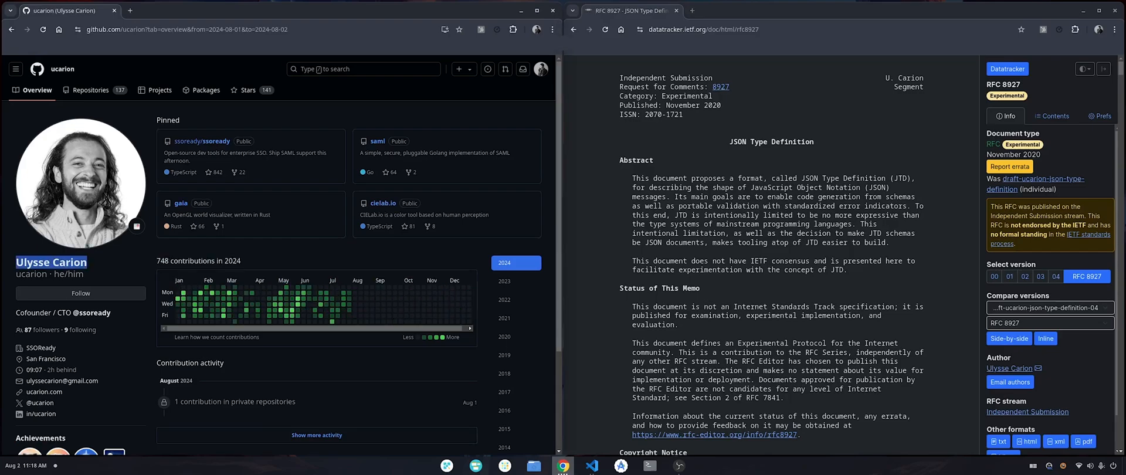